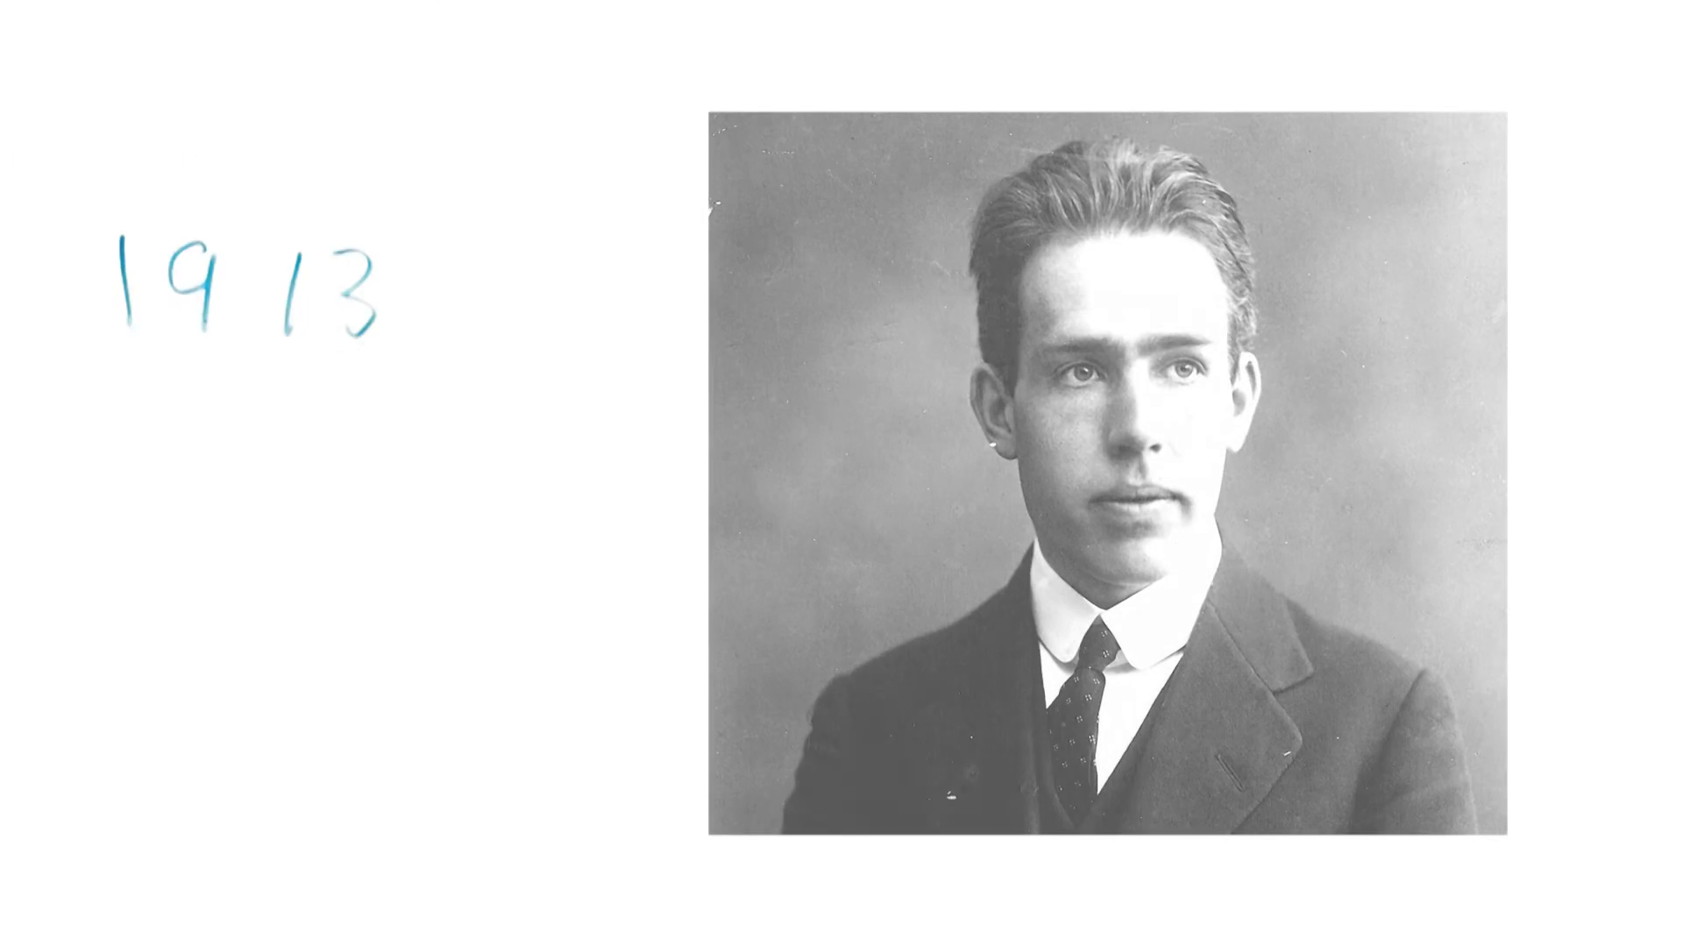
type("NIELS BOHR")
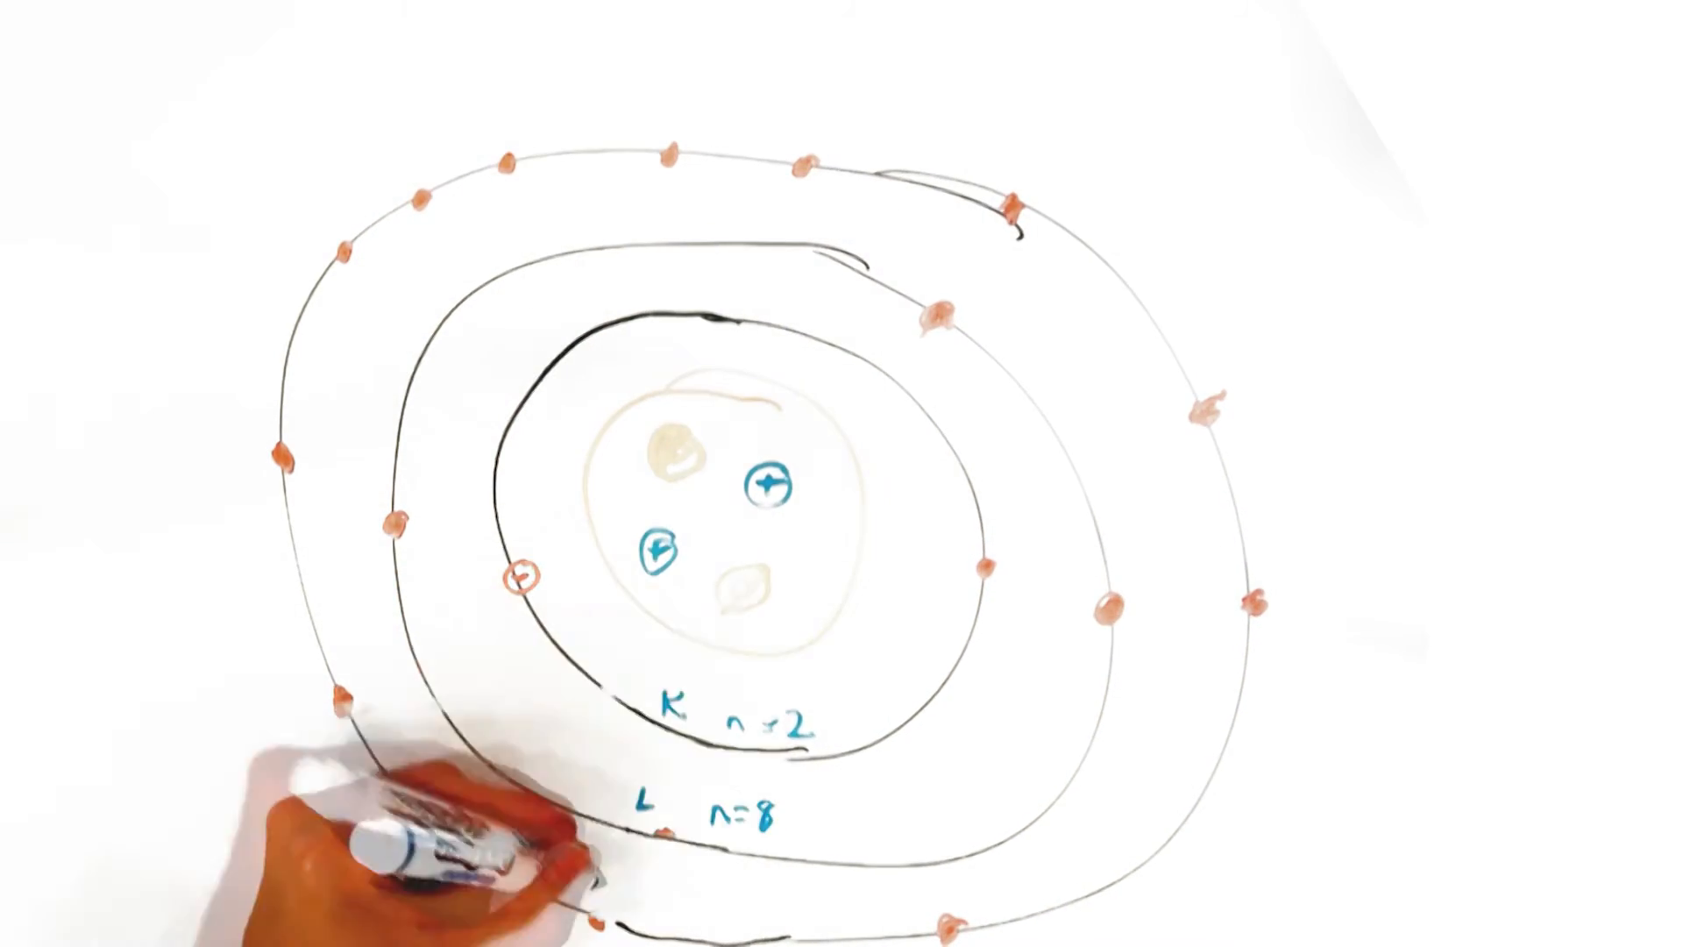
type("M n=18")
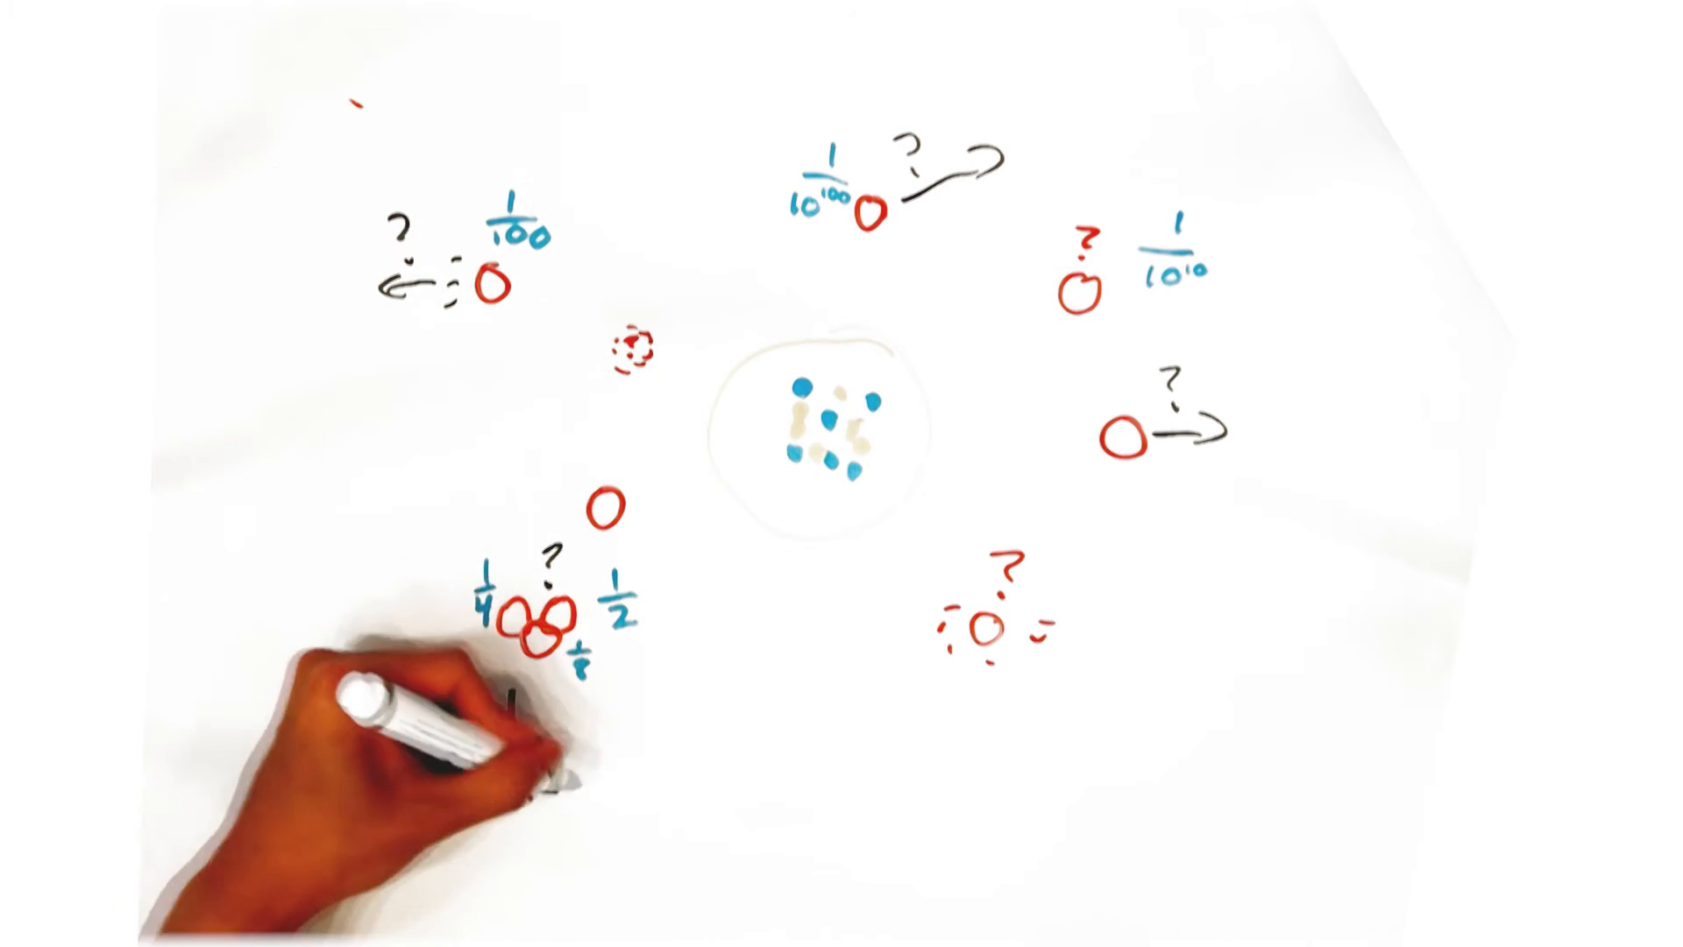
type("LIKELY HERE")
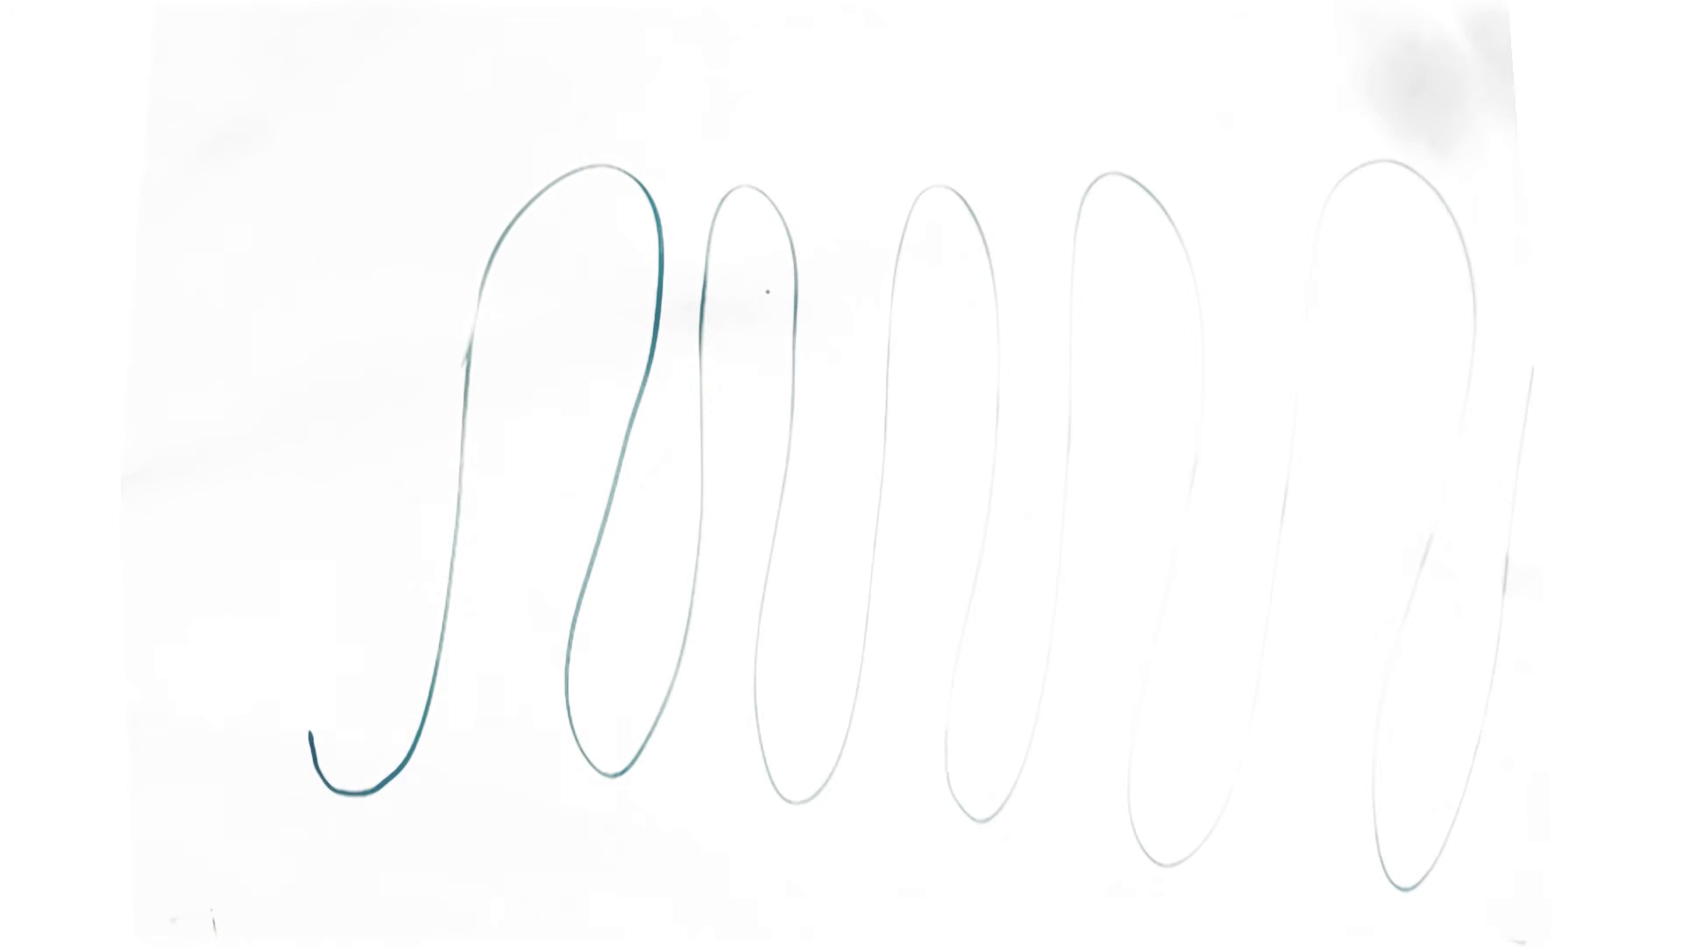
type("< 1nm")
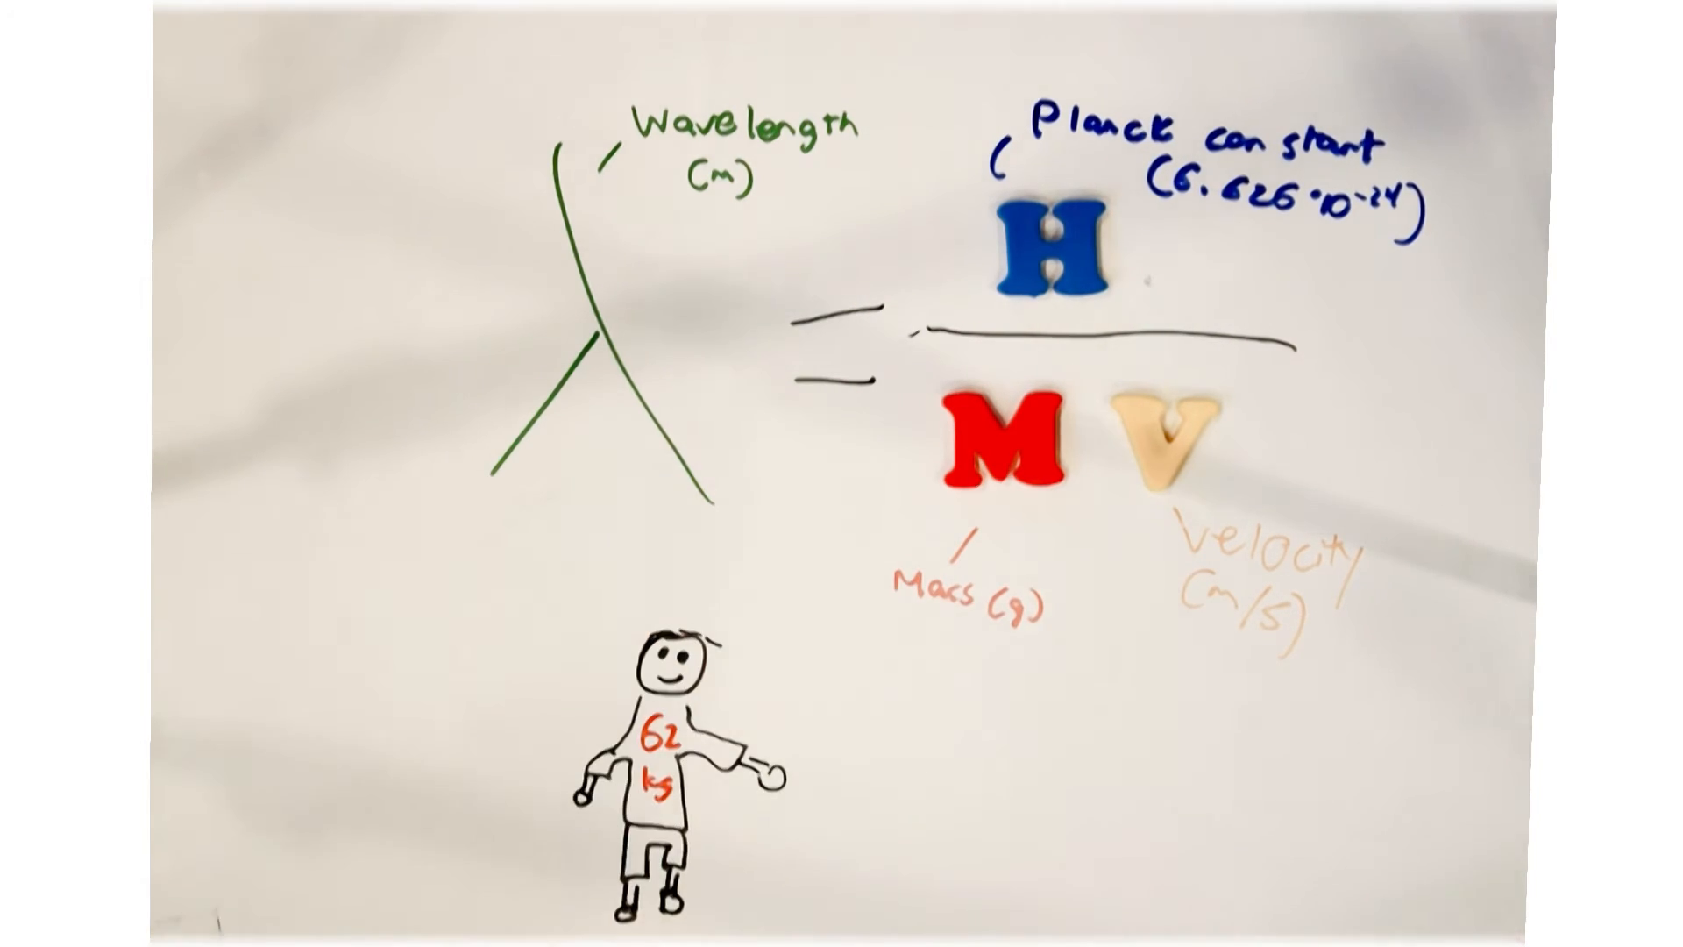
type("1.4 m")
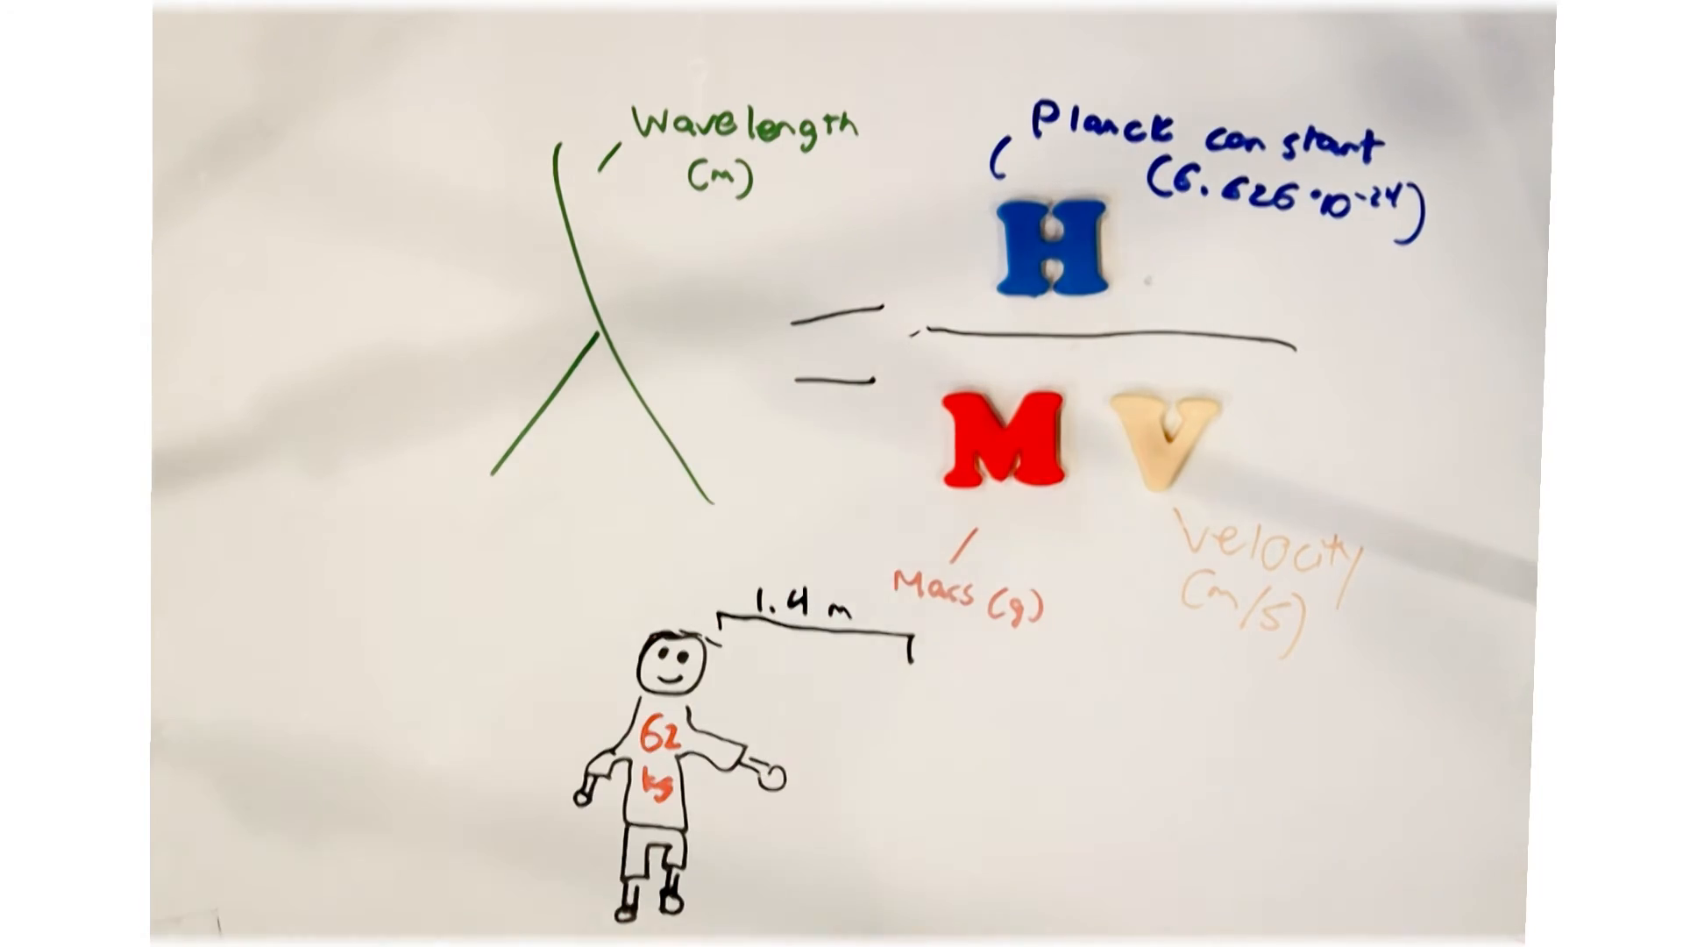